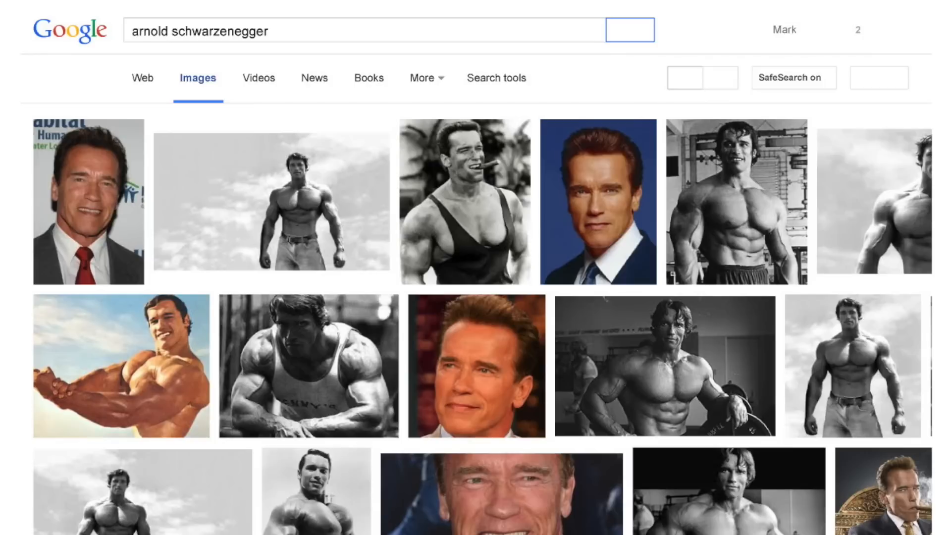
- Browse the 'arnold schwarzenegger face' image results and pick a close-up face photo
{"action": "scroll", "scroll_direction": "down", "scroll_amount": 3}
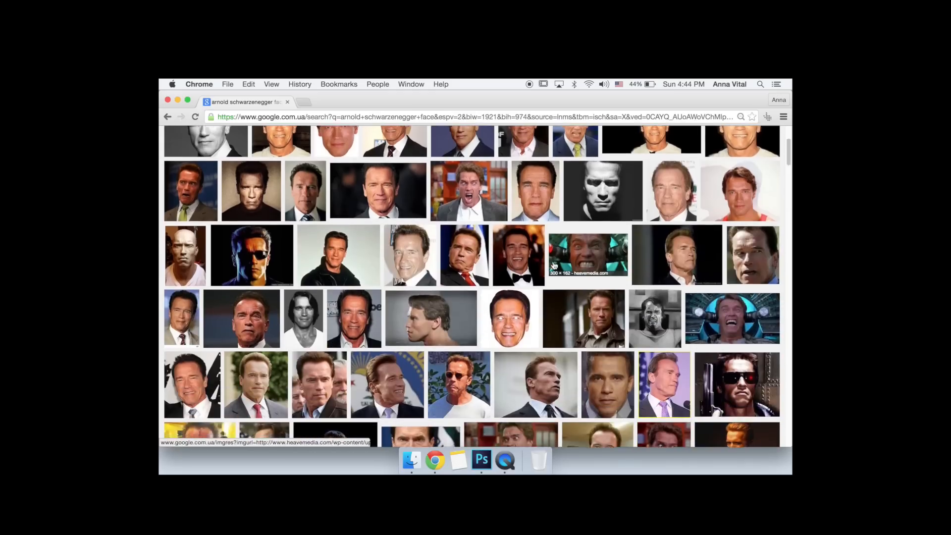
{"action": "left_click", "coordinate": [481, 461]}
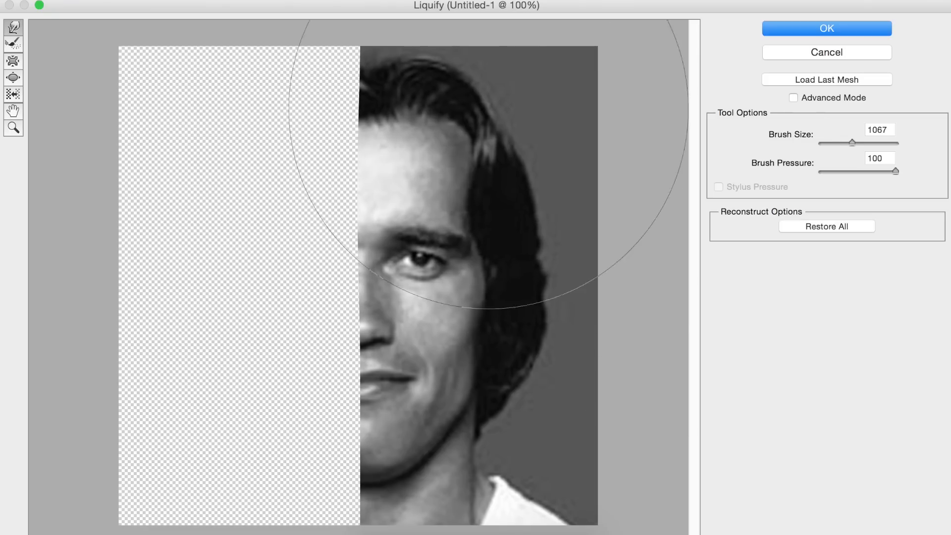
- Apply the Liquify warp to the half face and zoom in on the mirrored result
{"action": "left_click", "coordinate": [825, 28]}
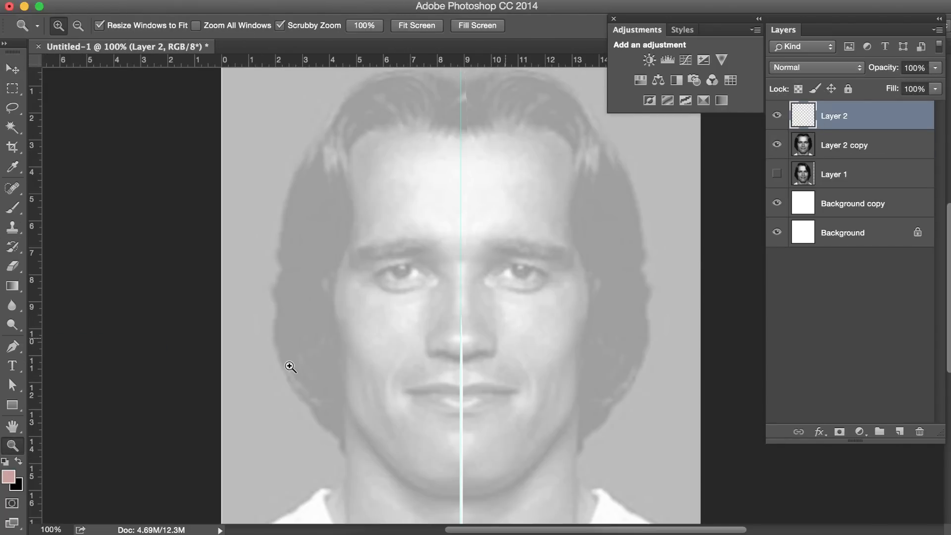
{"action": "left_click", "coordinate": [12, 346]}
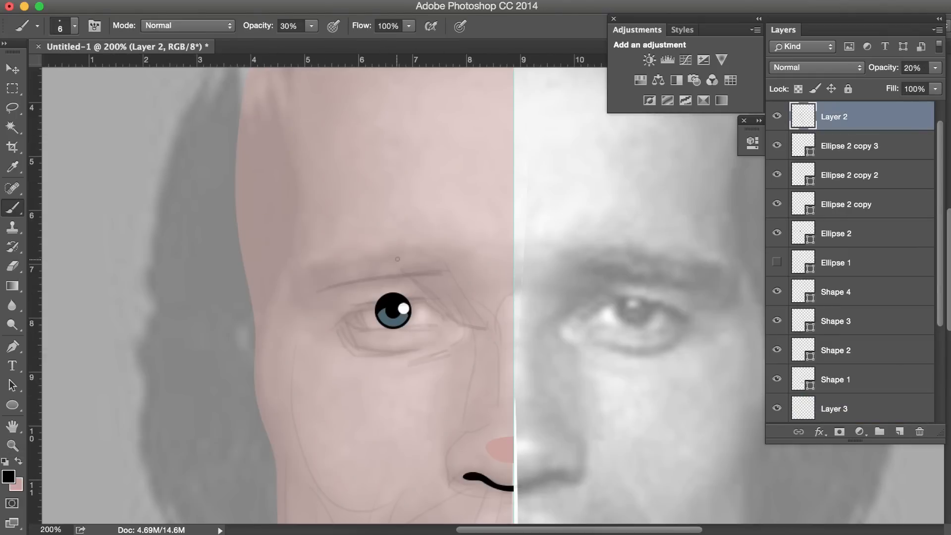
- Sketch low-opacity brush lines around the eye area on the new layer
{"action": "left_click", "coordinate": [415, 514]}
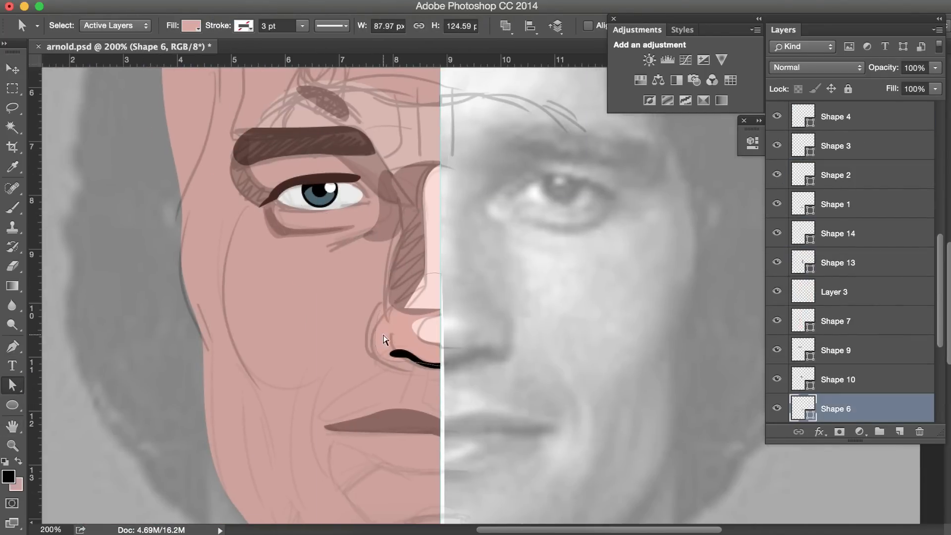
- Adjust the nose shape beside the nostril with the Direct Selection tool
{"action": "left_click", "coordinate": [12, 345]}
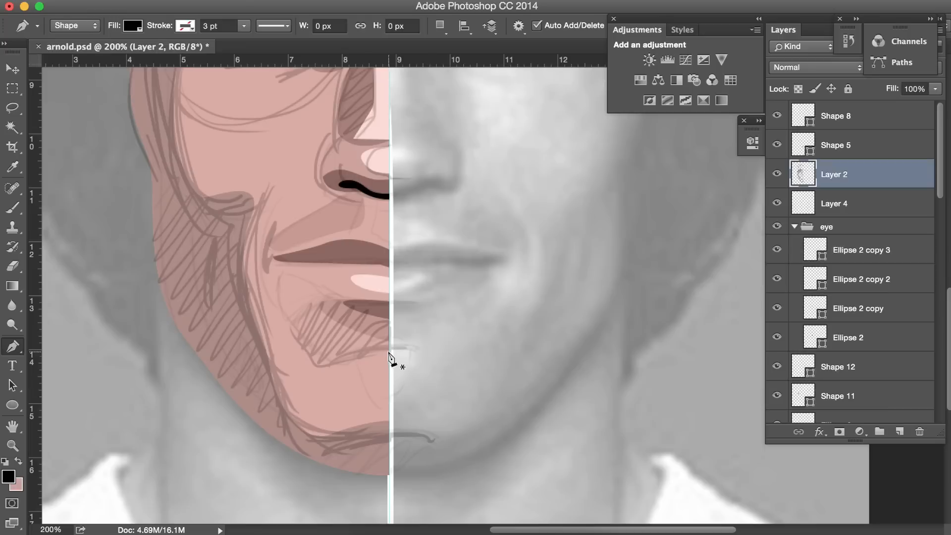
- Draw a curved Pen shape along the chin for the lower-face shading
{"action": "left_click_drag", "start_coordinate": [391, 352], "coordinate": [373, 412]}
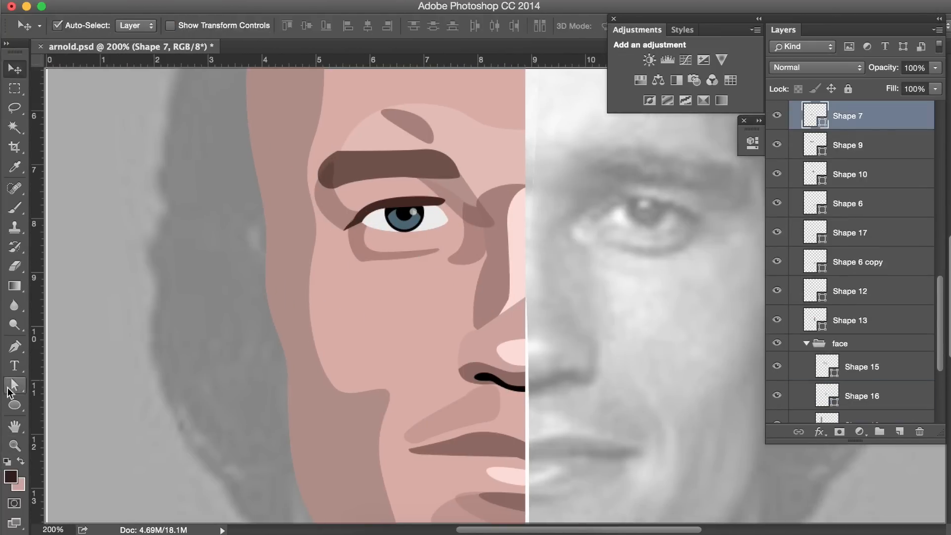
- Hide the face group and sketch hair strands above the forehead with the Brush
{"action": "left_click", "coordinate": [15, 385]}
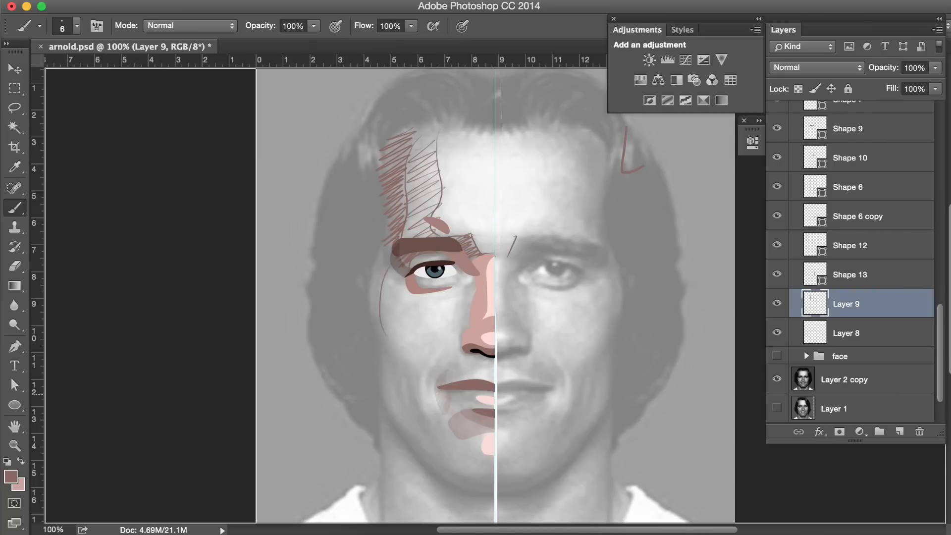
{"action": "left_click", "coordinate": [776, 303]}
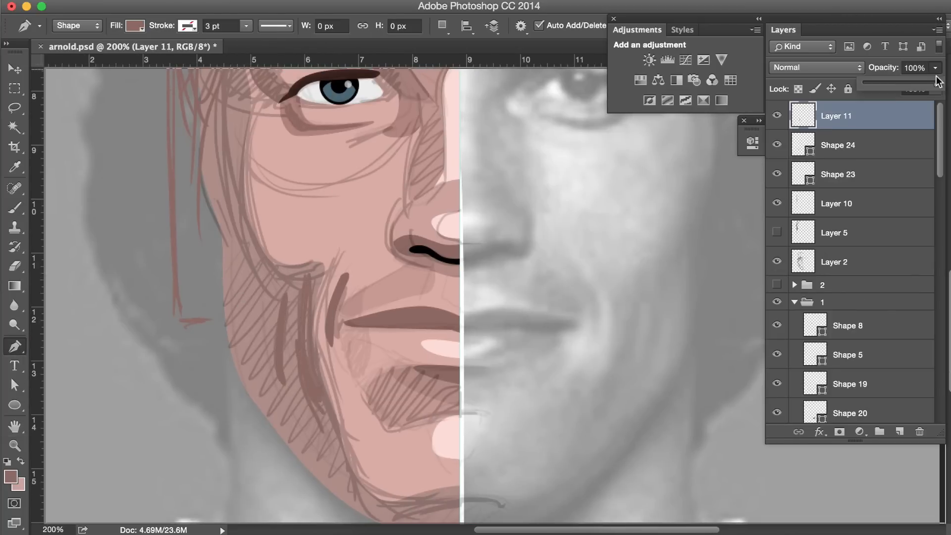
- Lower Layer 11's opacity to fade out the pencil sketch
{"action": "left_click_drag", "start_coordinate": [317, 249], "coordinate": [326, 434]}
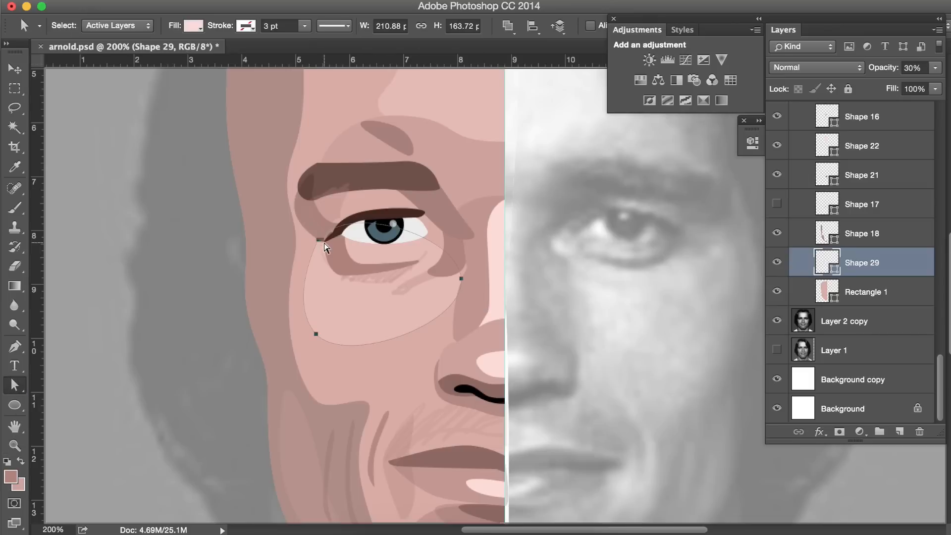
- Reshape Shape 29's under-eye shading, then select Shape 8's upper eyelid line for editing
{"action": "left_click_drag", "start_coordinate": [325, 245], "coordinate": [348, 214]}
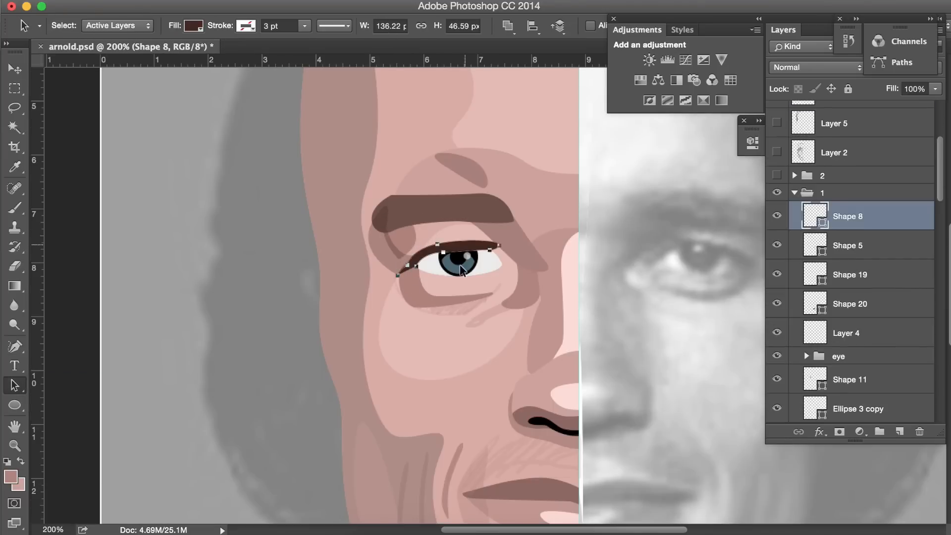
{"action": "left_click", "coordinate": [512, 26]}
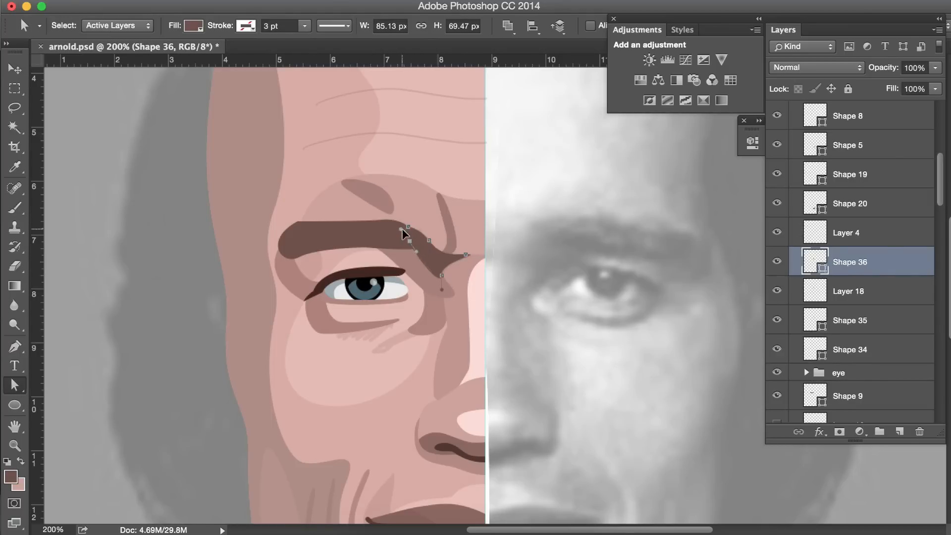
- Adjust an anchor point on the dark inner-brow furrow shape
{"action": "left_click", "coordinate": [15, 69]}
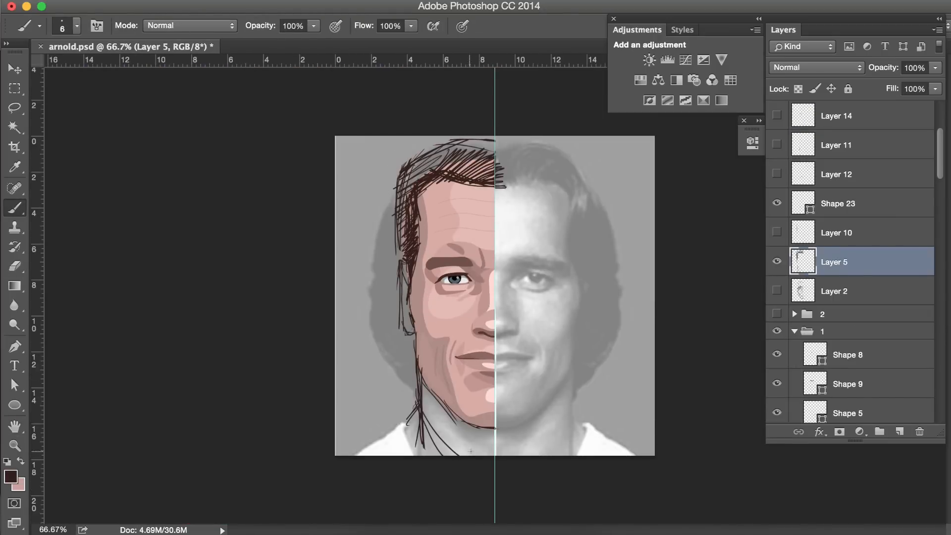
- Brush hatching strokes along the jaw and more sketch marks down the neck on Layer 5
{"action": "left_click_drag", "start_coordinate": [412, 394], "coordinate": [486, 425]}
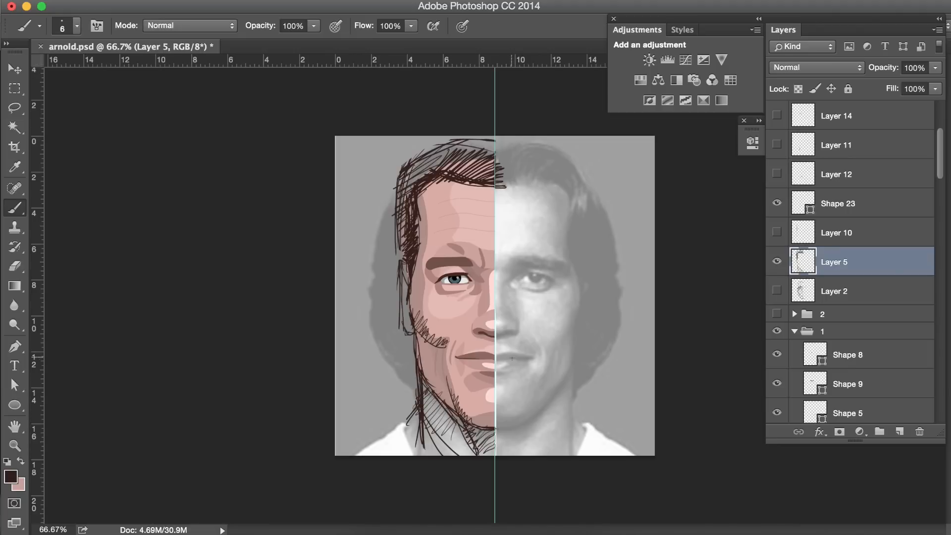
{"action": "left_click", "coordinate": [900, 430]}
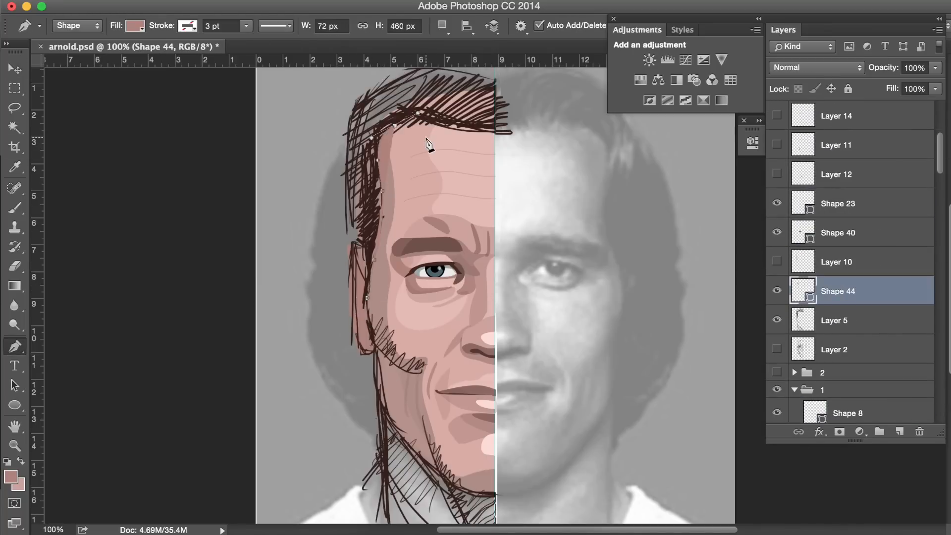
- Finish the dark brown hair shape and zoom out to check it over the head
{"action": "key", "text": "cmd+minus"}
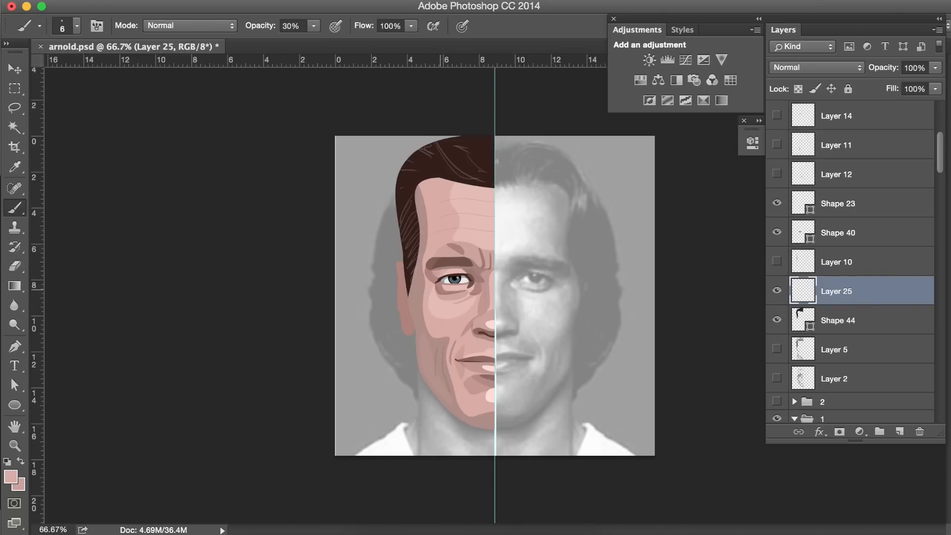
- Draw a thin dark contour along the jaw and extend it down the neck
{"action": "left_click_drag", "start_coordinate": [425, 152], "coordinate": [473, 164]}
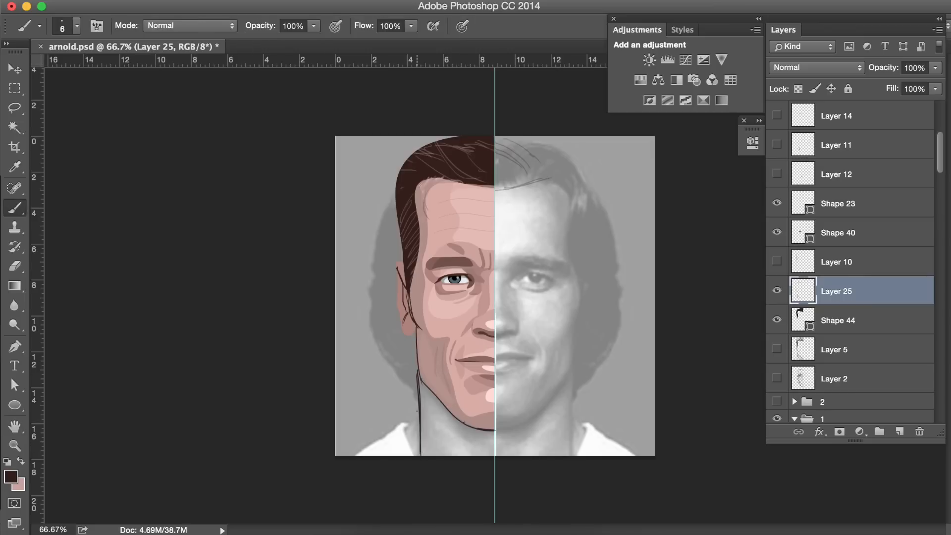
{"action": "left_click_drag", "start_coordinate": [406, 388], "coordinate": [480, 461]}
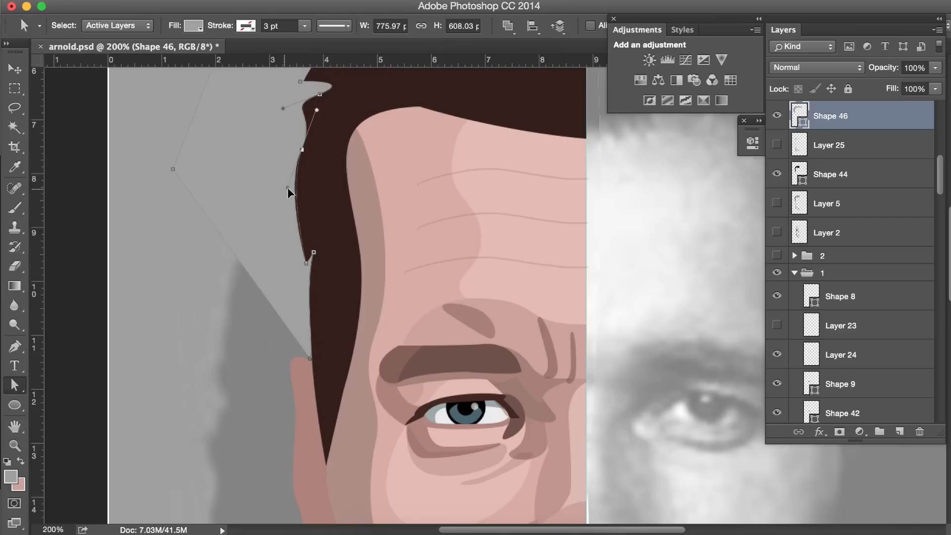
{"action": "scroll", "scroll_direction": "down", "scroll_amount": 3}
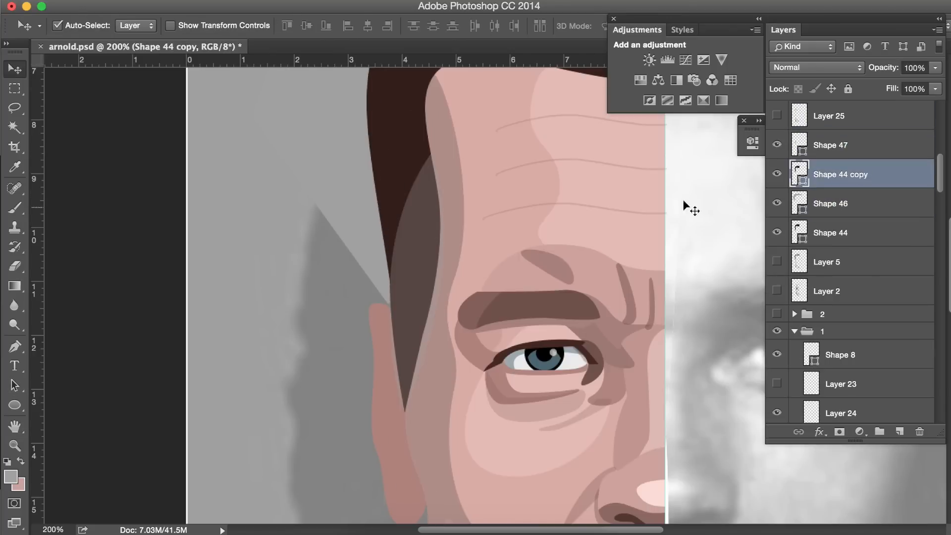
- Mirror the half-face to the right side and reshape the forehead skin outline along the hairline
{"action": "left_click", "coordinate": [849, 203]}
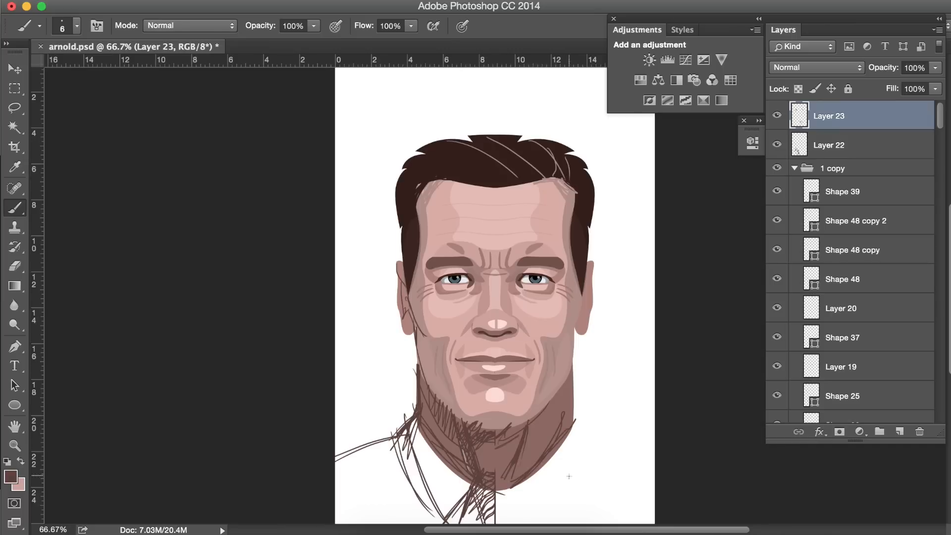
{"action": "left_click_drag", "start_coordinate": [528, 139], "coordinate": [564, 151]}
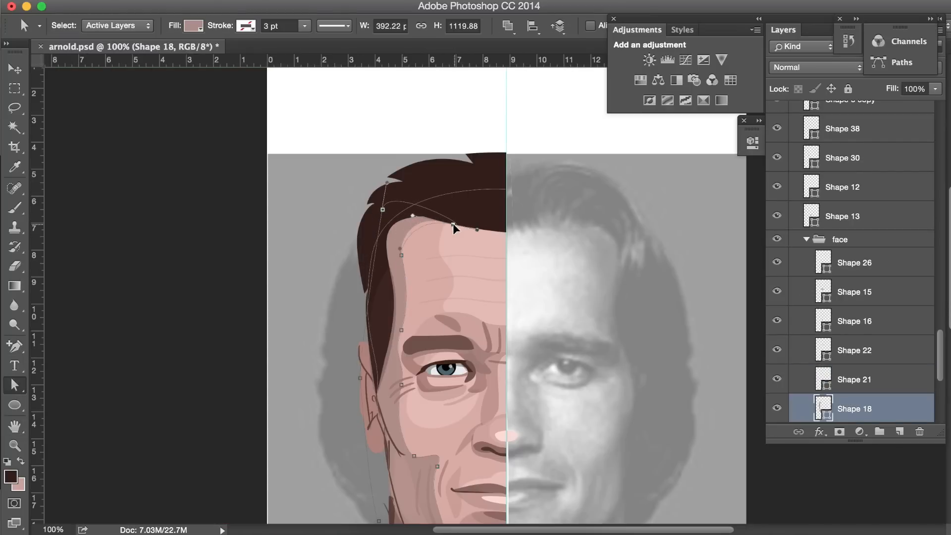
- Adjust the brow detail shape and start a new highlight shape above the eyebrow
{"action": "left_click_drag", "start_coordinate": [454, 229], "coordinate": [522, 236]}
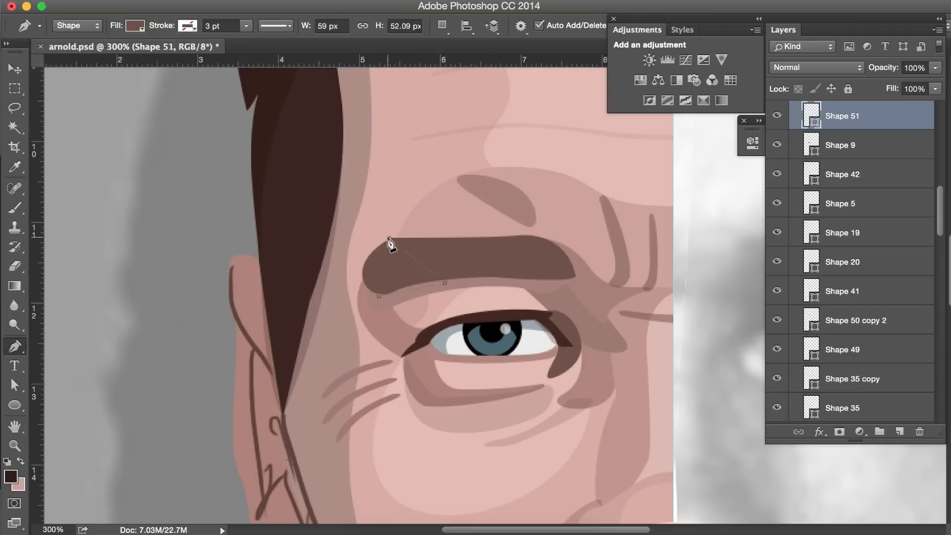
{"action": "left_click", "coordinate": [507, 25]}
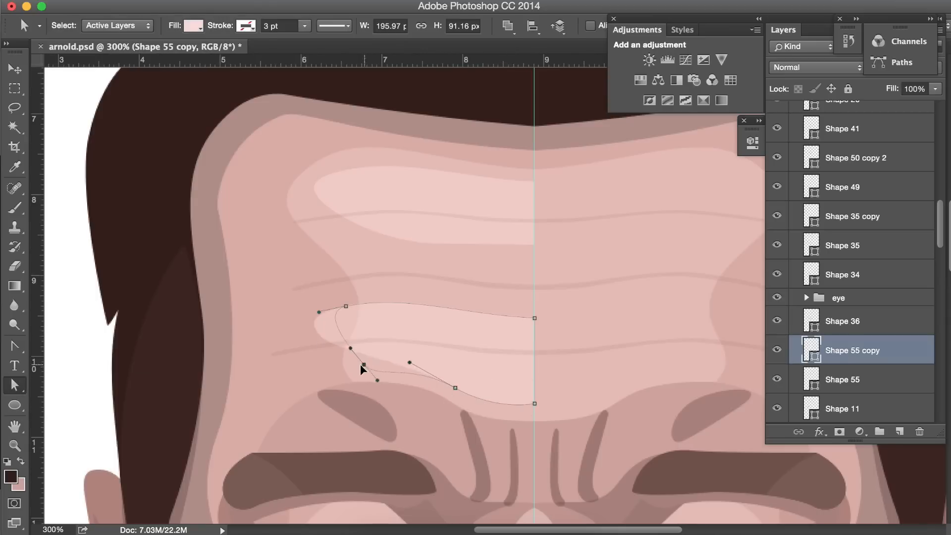
- Zoom to 400% on the brow and select the frown line shape (Shape 10) for reshaping
{"action": "left_click", "coordinate": [841, 379]}
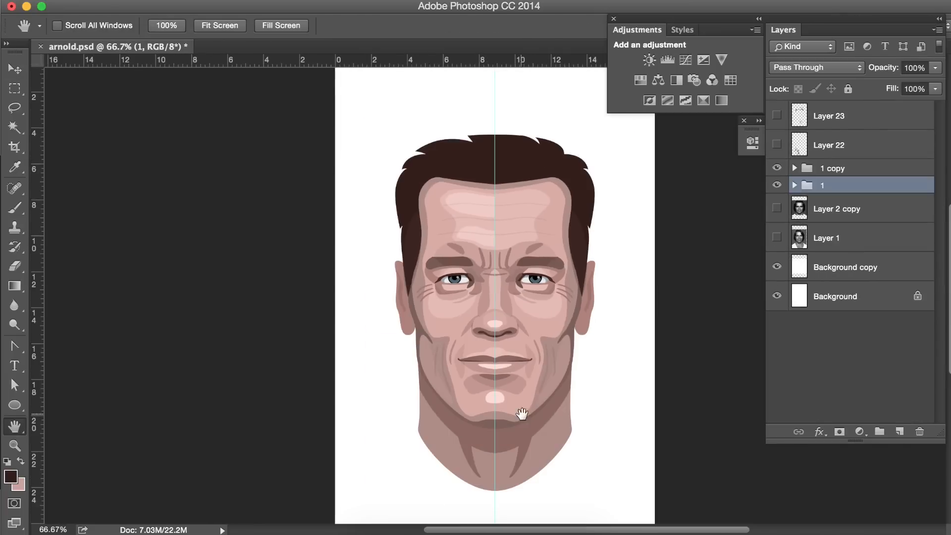
{"action": "left_click", "coordinate": [776, 168]}
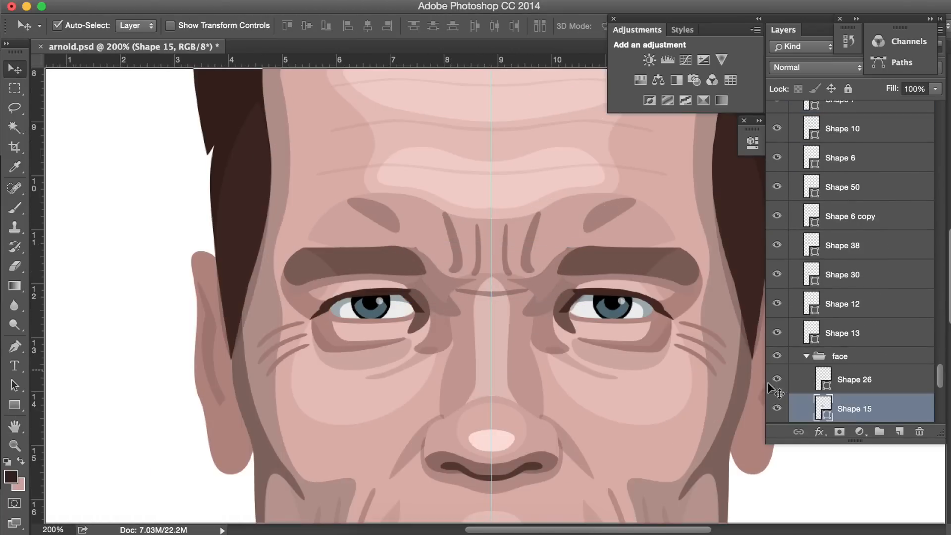
{"action": "left_click", "coordinate": [842, 127]}
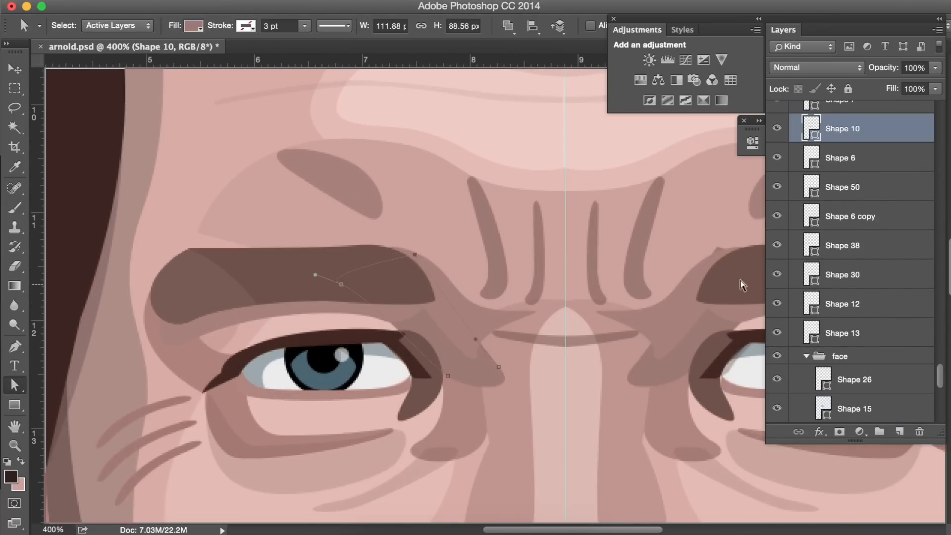